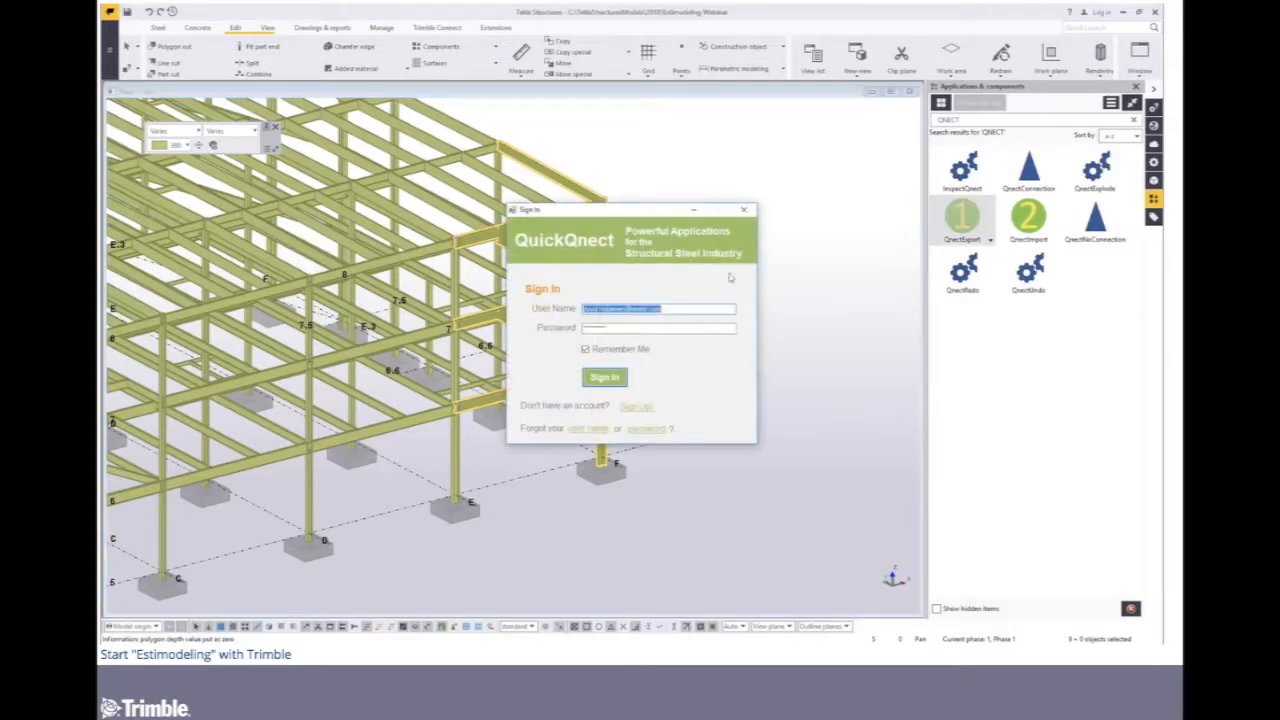
- Sign in to QuickQnect with the entered user name and password
{"action": "left_click", "coordinate": [604, 376]}
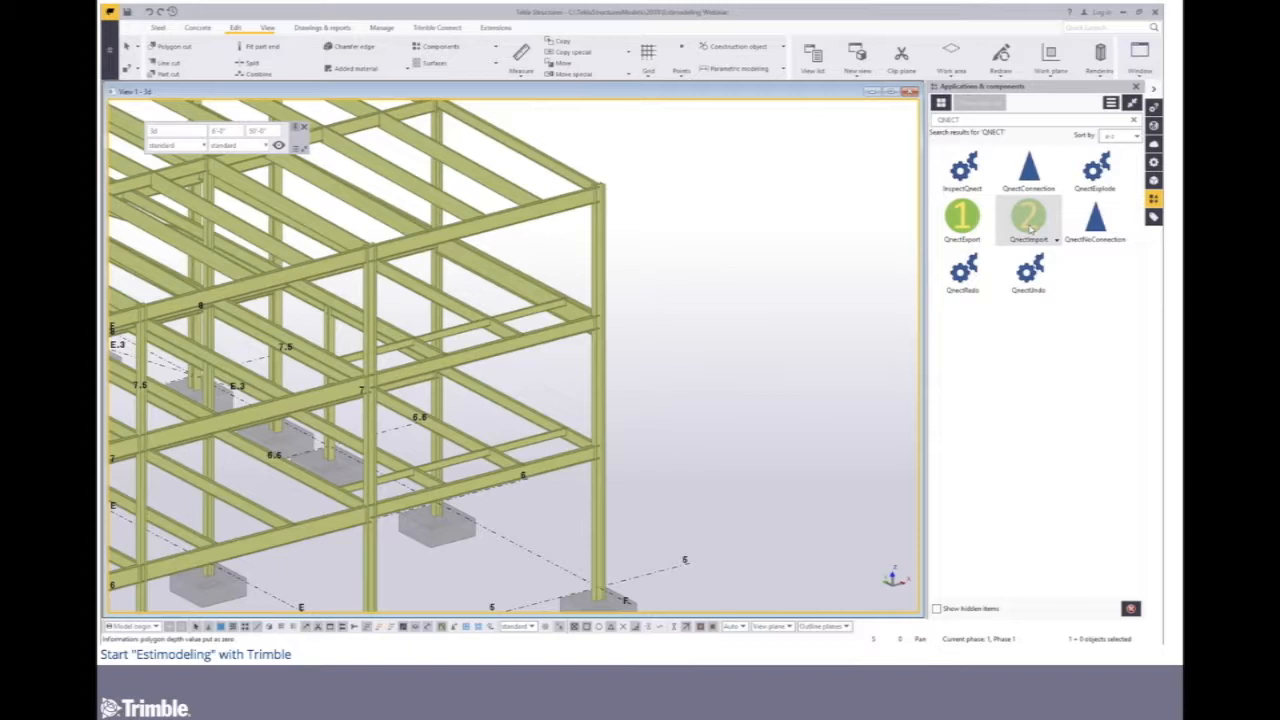
- Run QuickImport, accept the chosen company, job and revision, and confirm the completed import
{"action": "left_click", "coordinate": [1028, 216]}
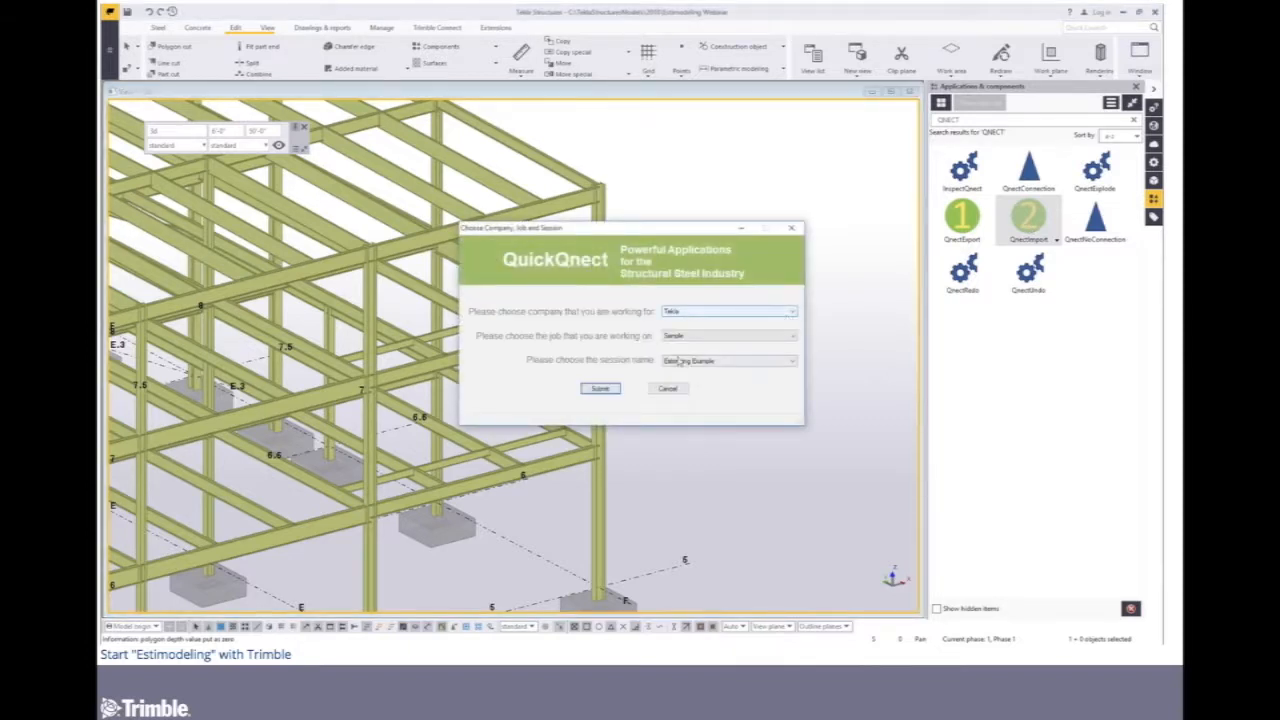
{"action": "left_click", "coordinate": [600, 388]}
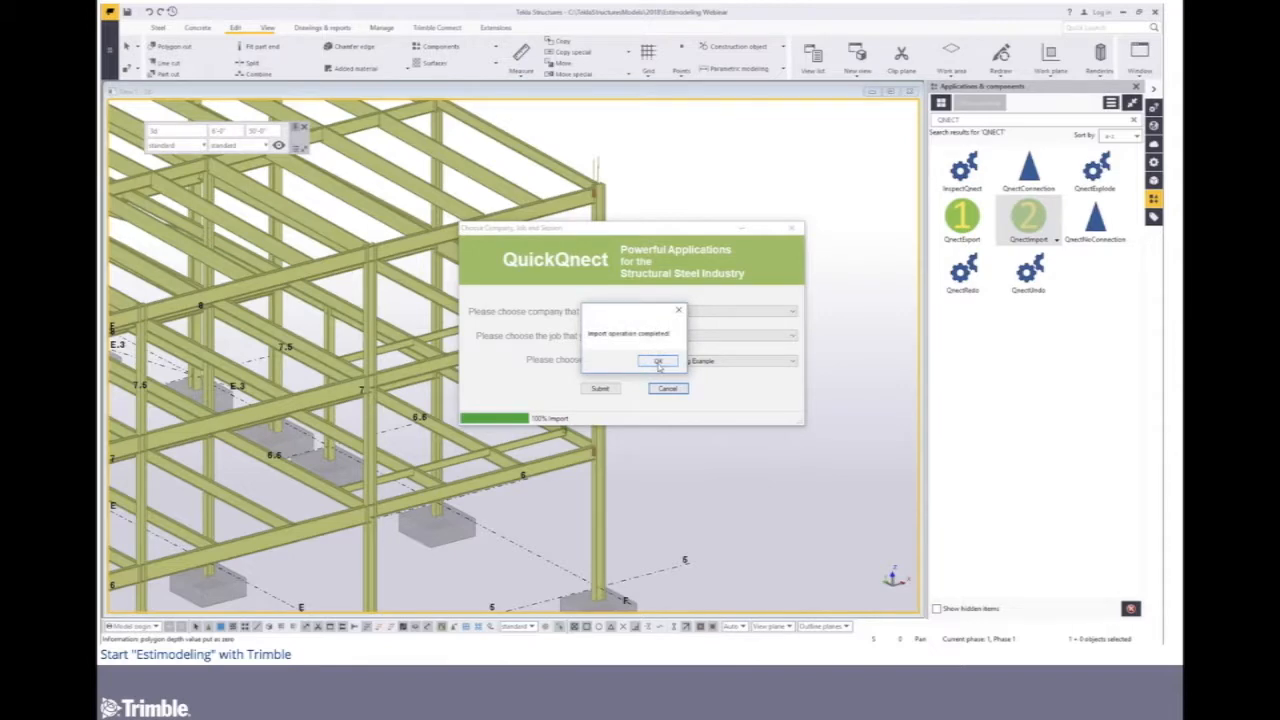
{"action": "left_click", "coordinate": [658, 360]}
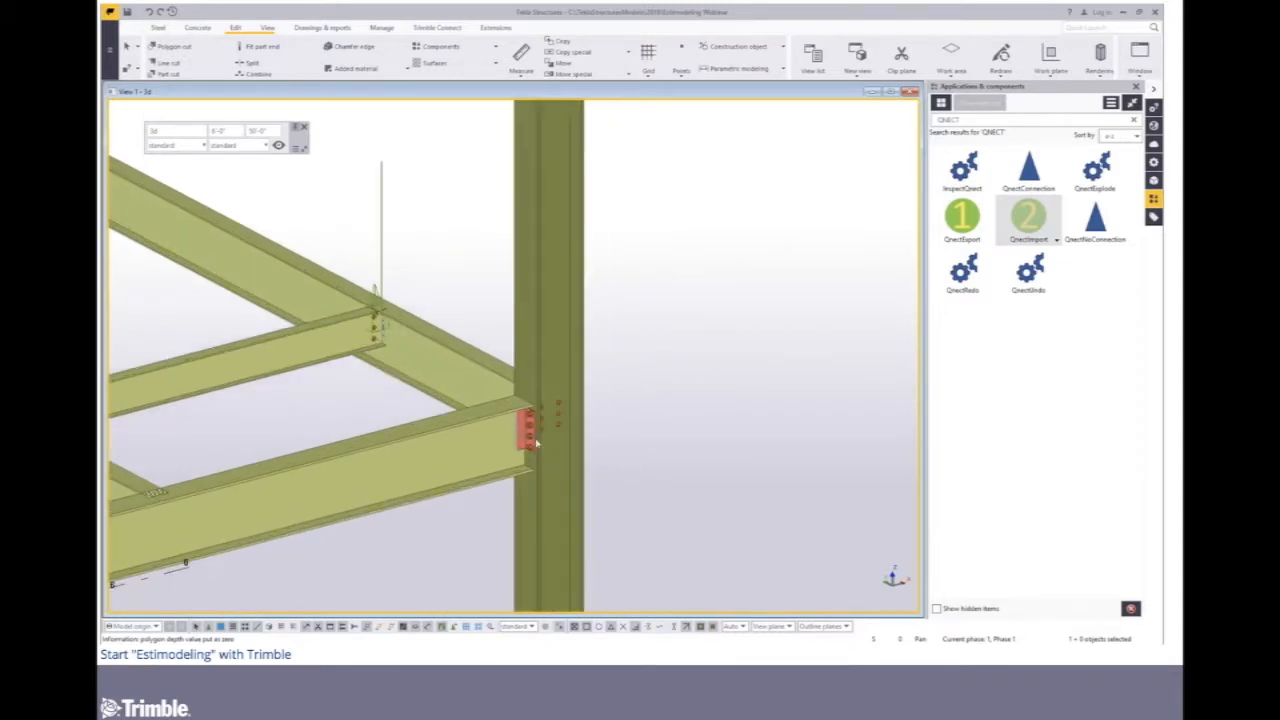
- View the QConnection calculation report for the imported double-angle beam-to-support connection
{"action": "left_click", "coordinate": [1028, 170]}
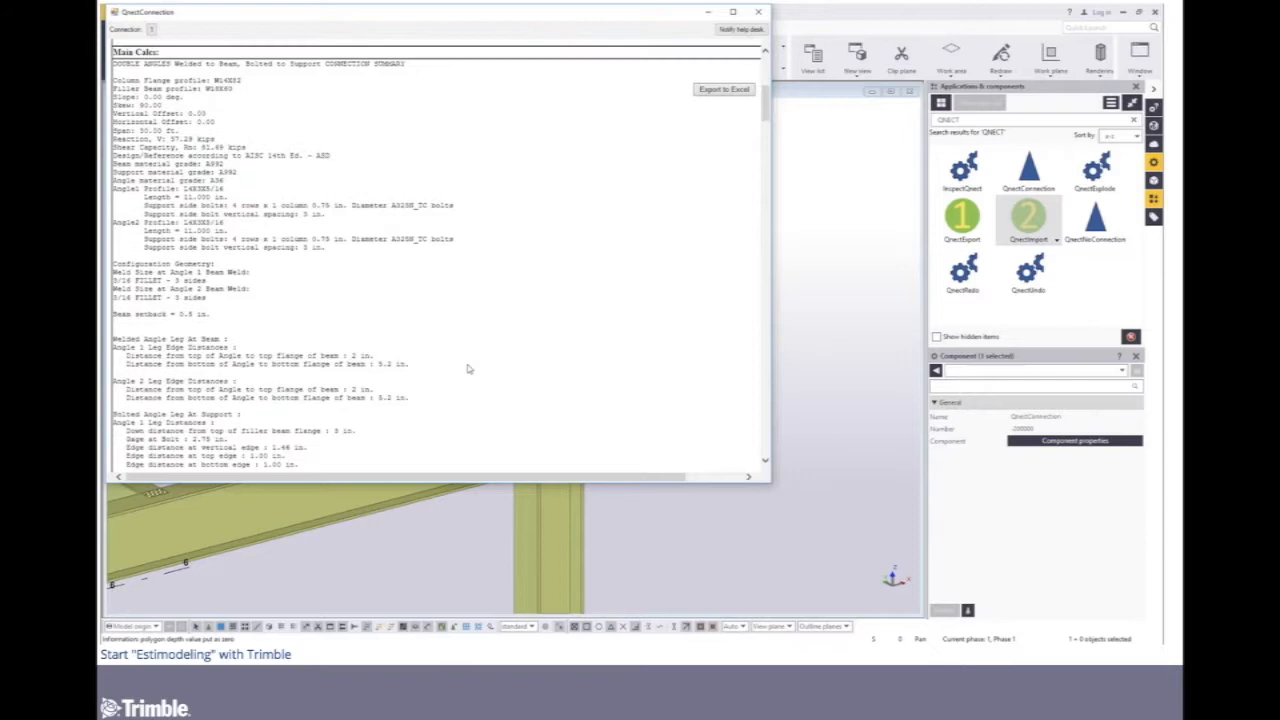
{"action": "scroll", "scroll_direction": "down", "scroll_amount": 3}
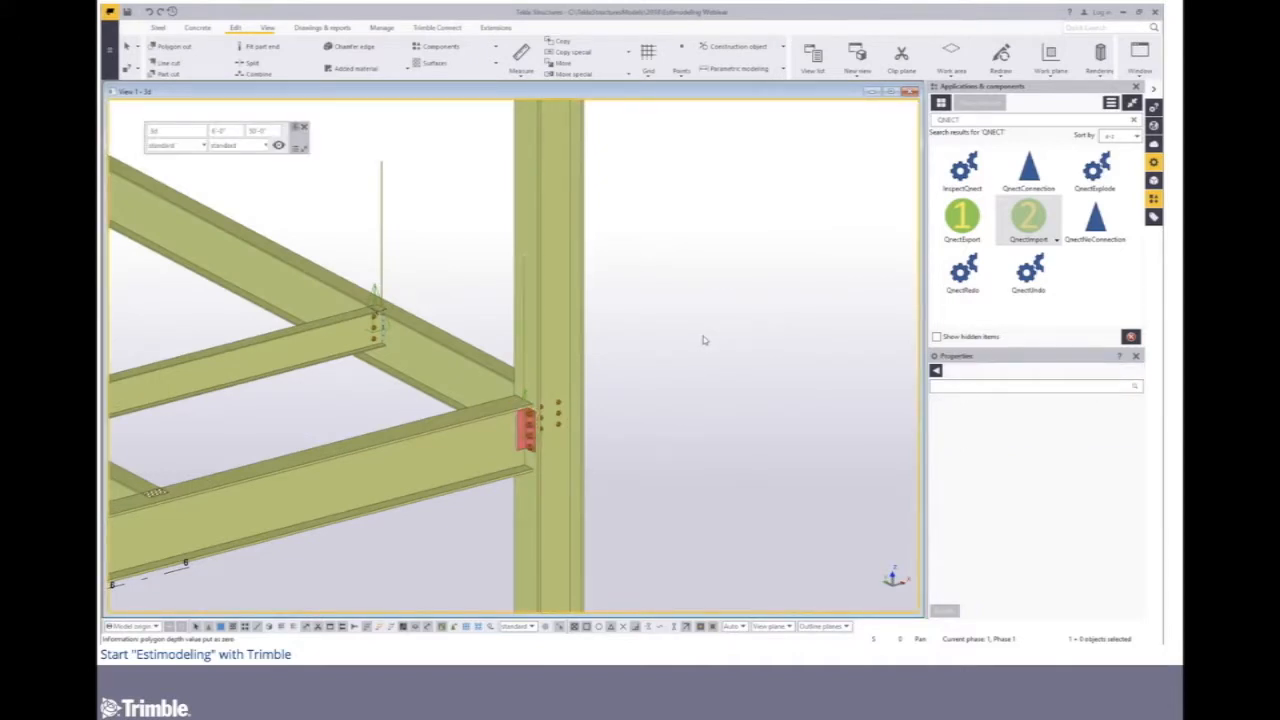
{"action": "mouse_move", "coordinate": [676, 340]}
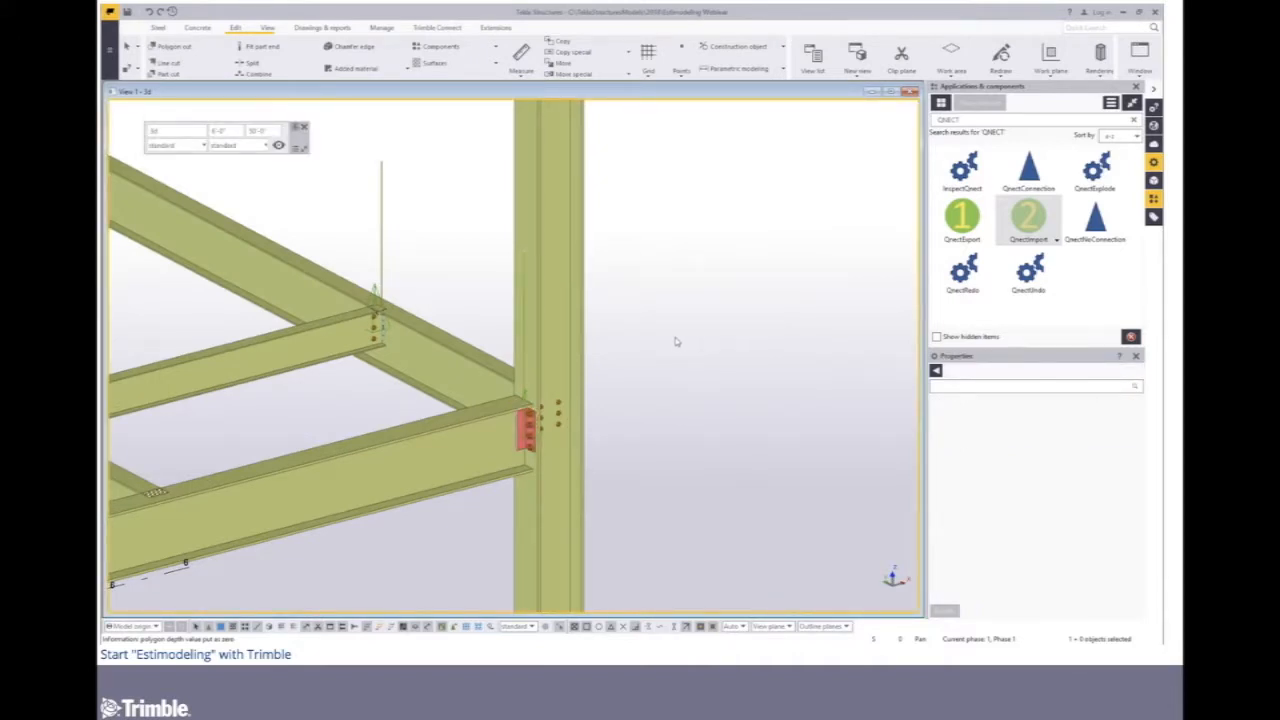
{"action": "mouse_move", "coordinate": [644, 370]}
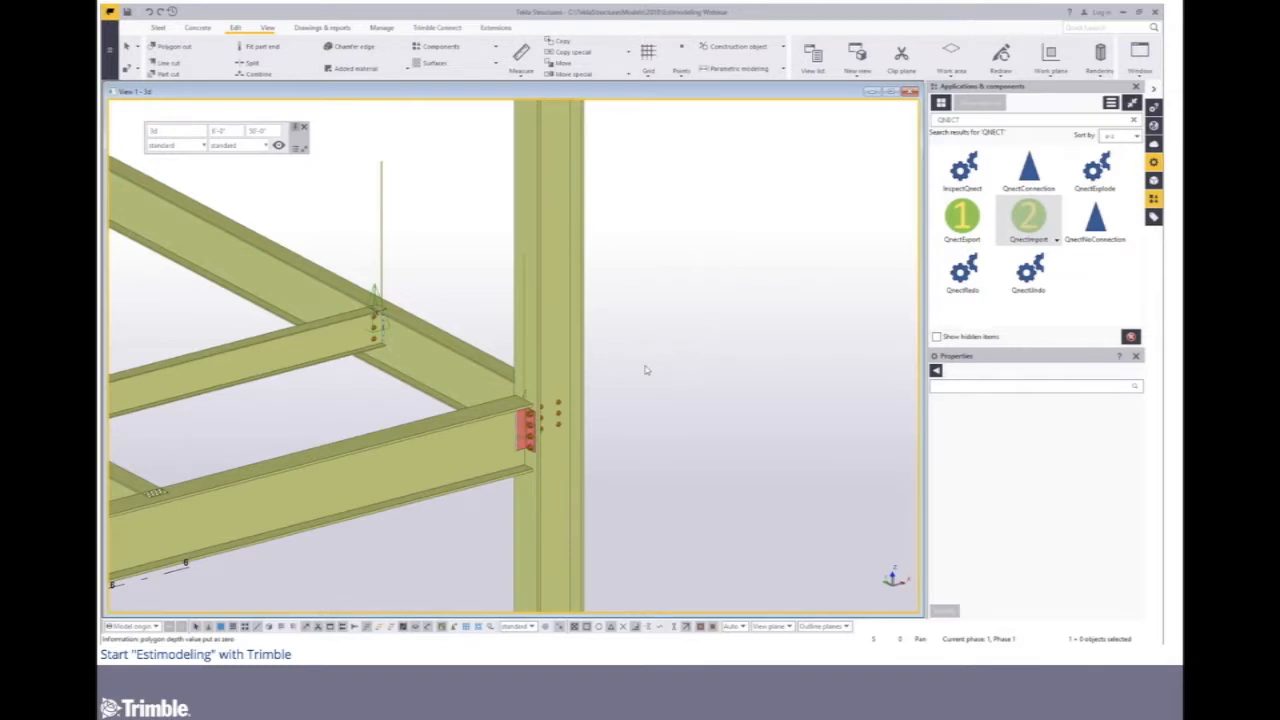